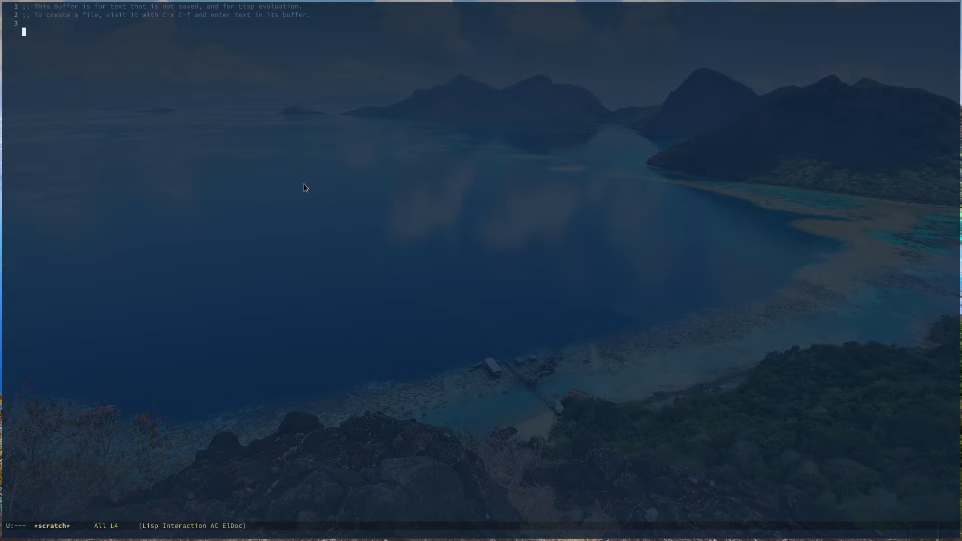
Open the configuration Org file from the home folder via Ido's file prompt.
key(C-x C-f)
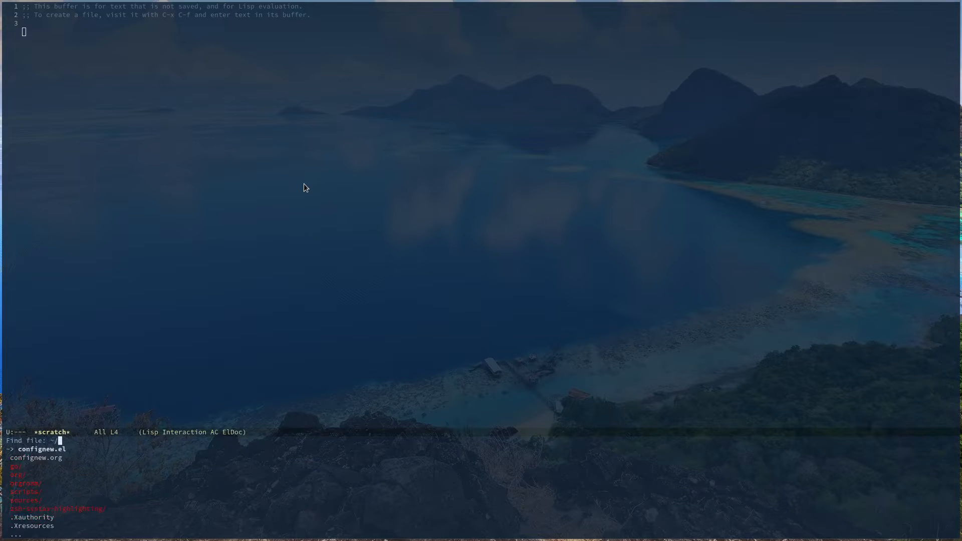
key(Return)
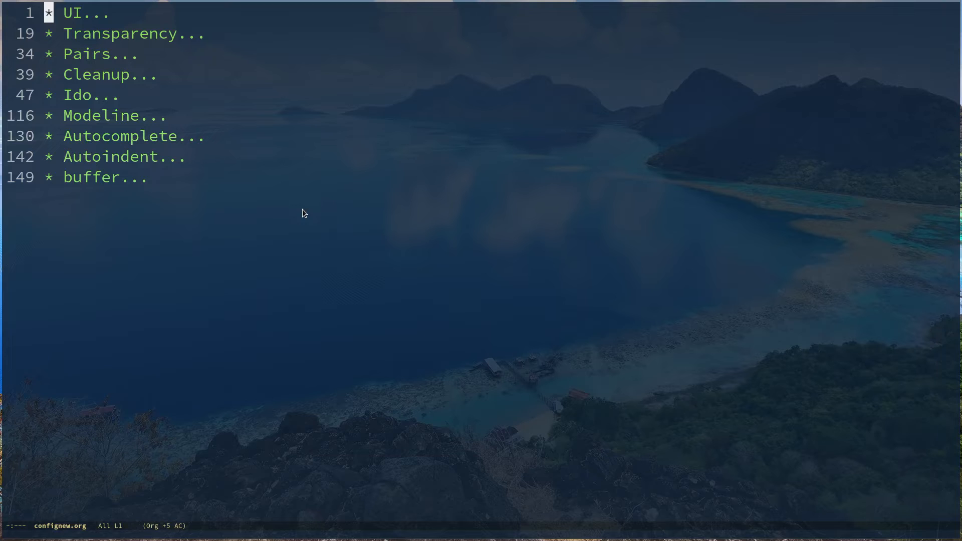
key(ctrl+x ctrl+f)
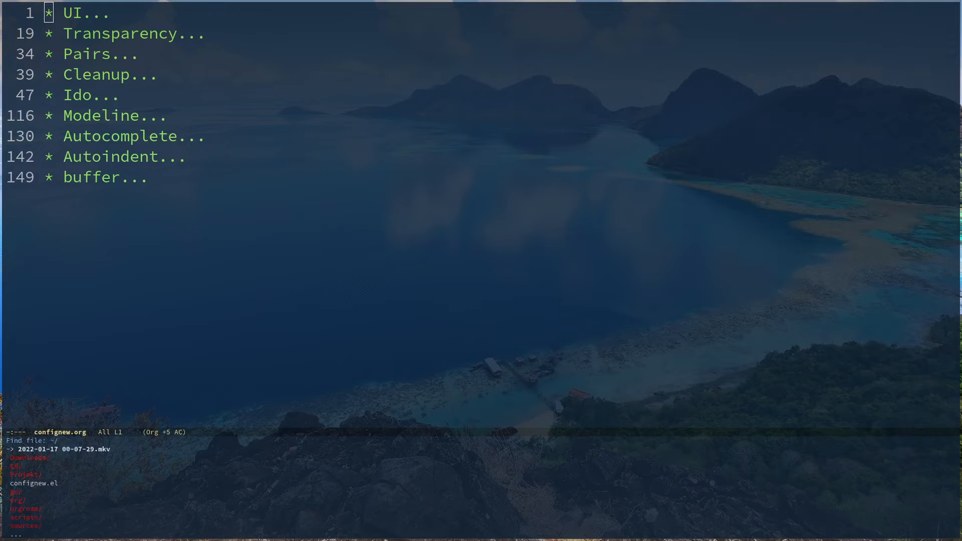
mouse_move(118, 459)
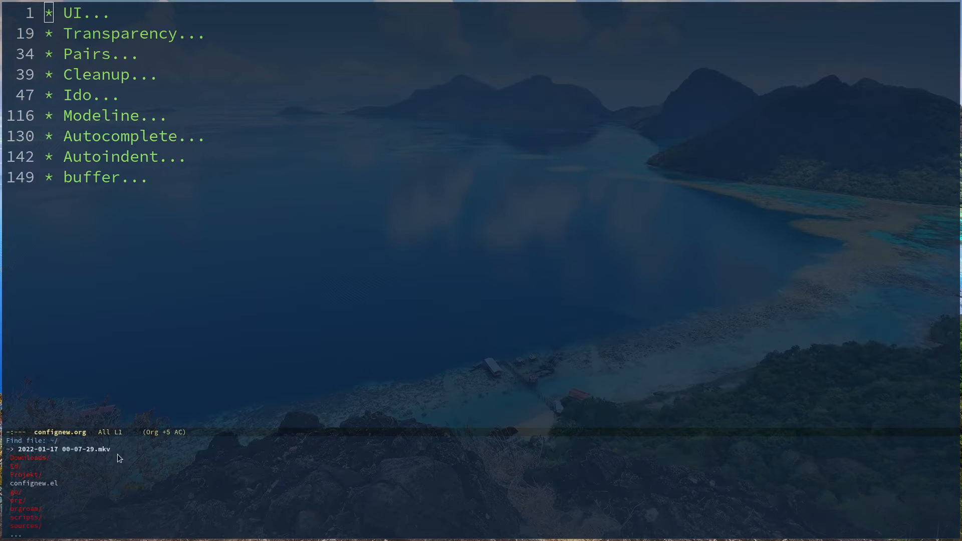
mouse_move(96, 423)
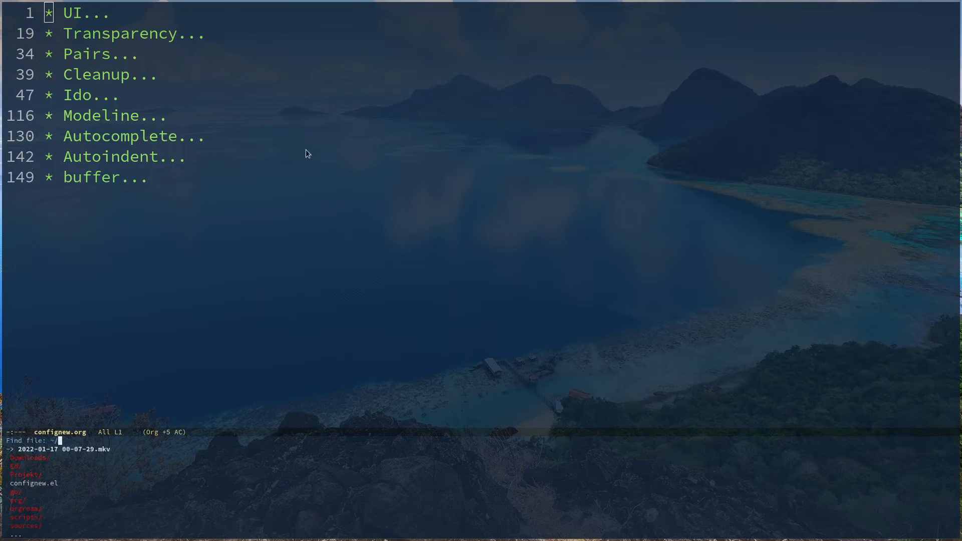
mouse_move(359, 186)
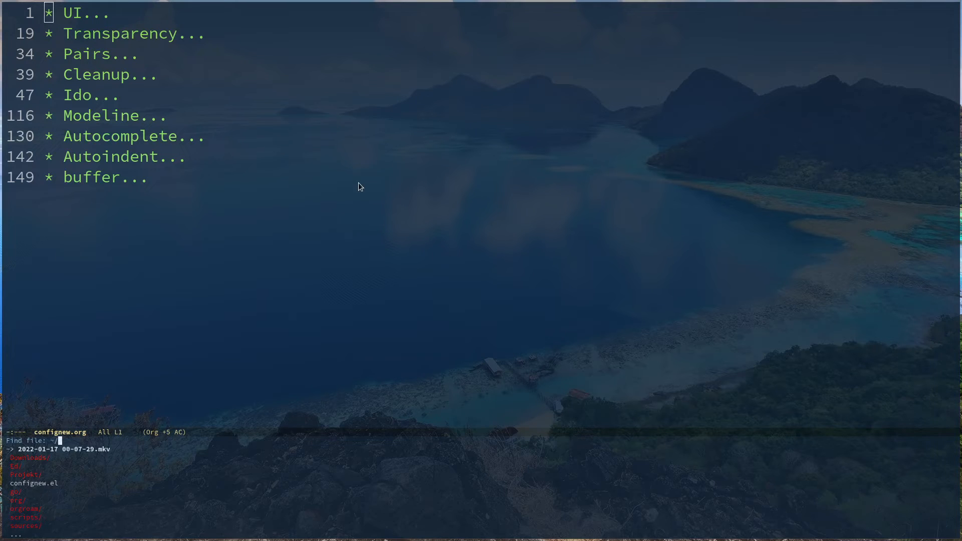
mouse_move(318, 180)
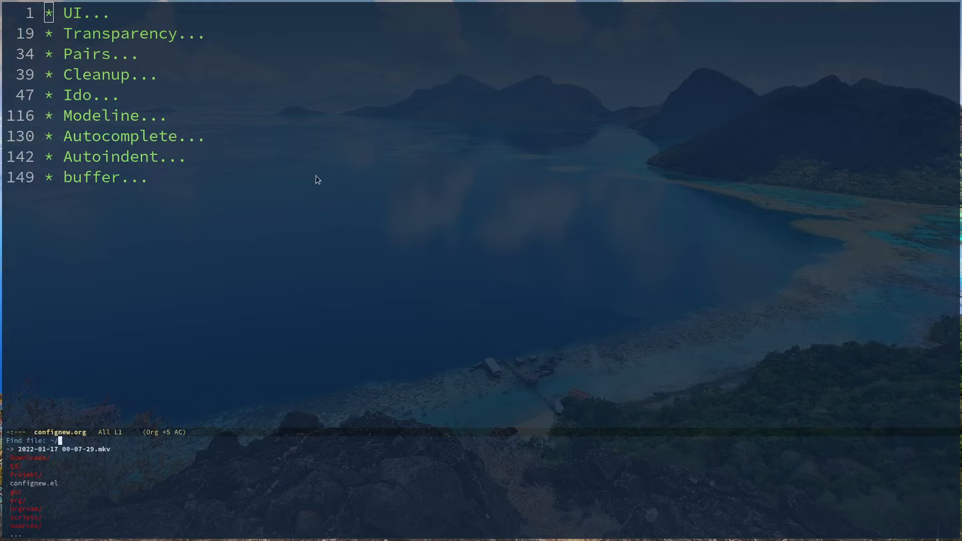
mouse_move(173, 495)
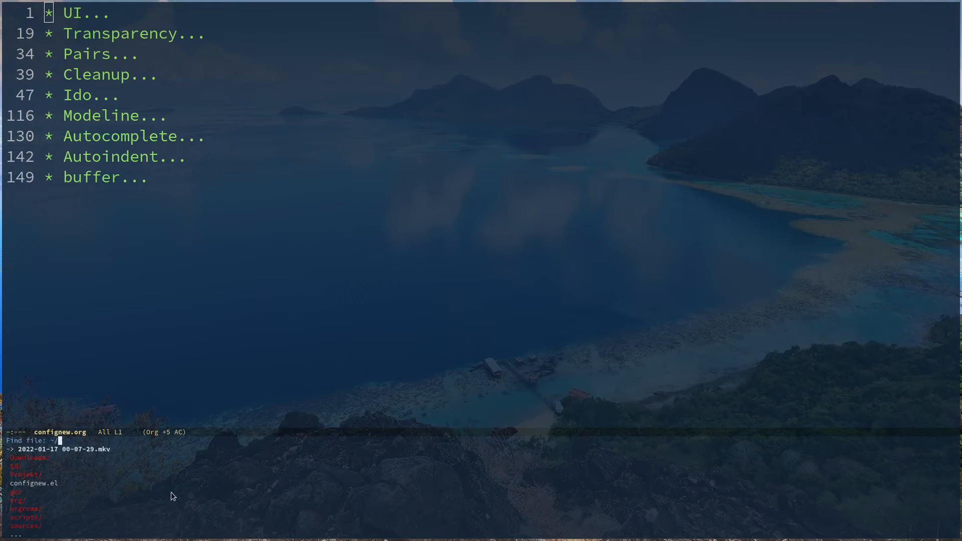
mouse_move(173, 512)
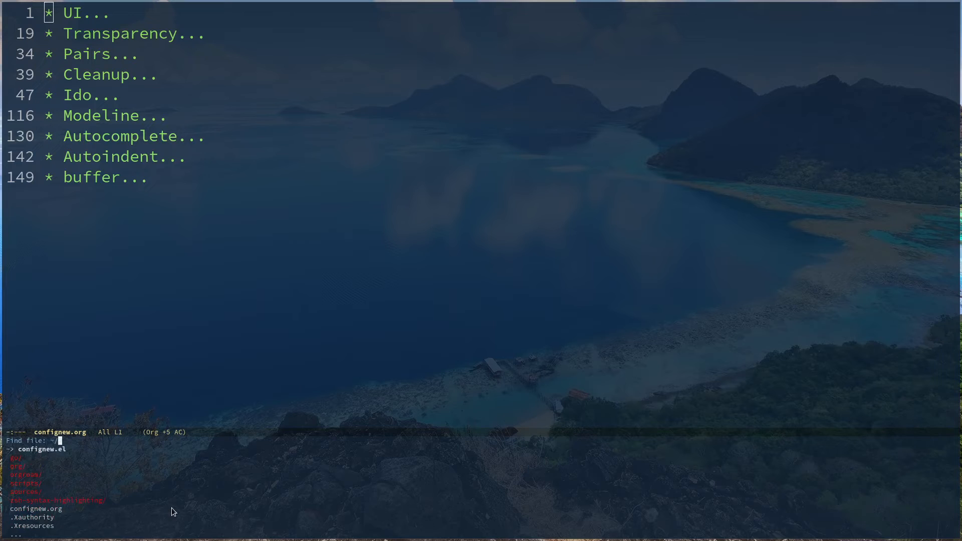
text(go/)
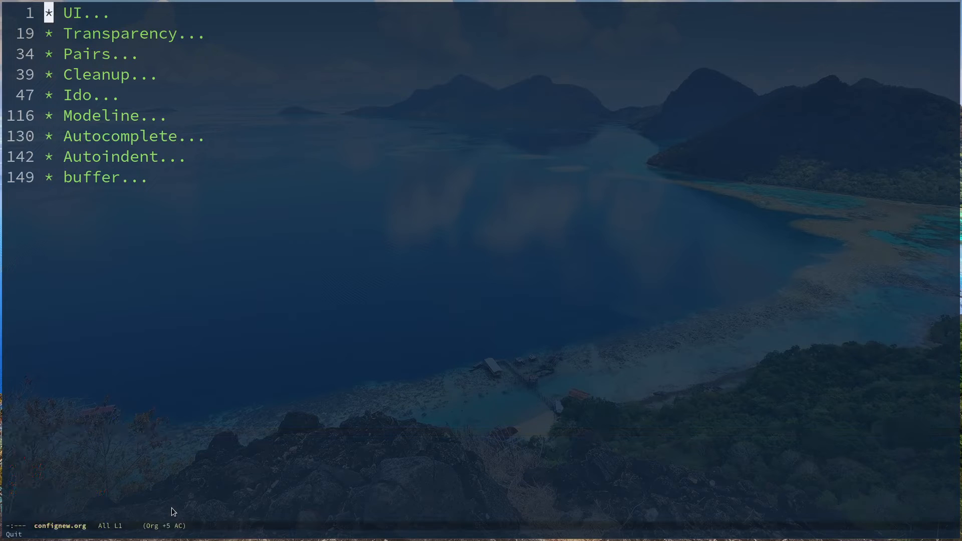
Bring up the M-x command prompt and type 'emacs -' into it.
key(M-x)
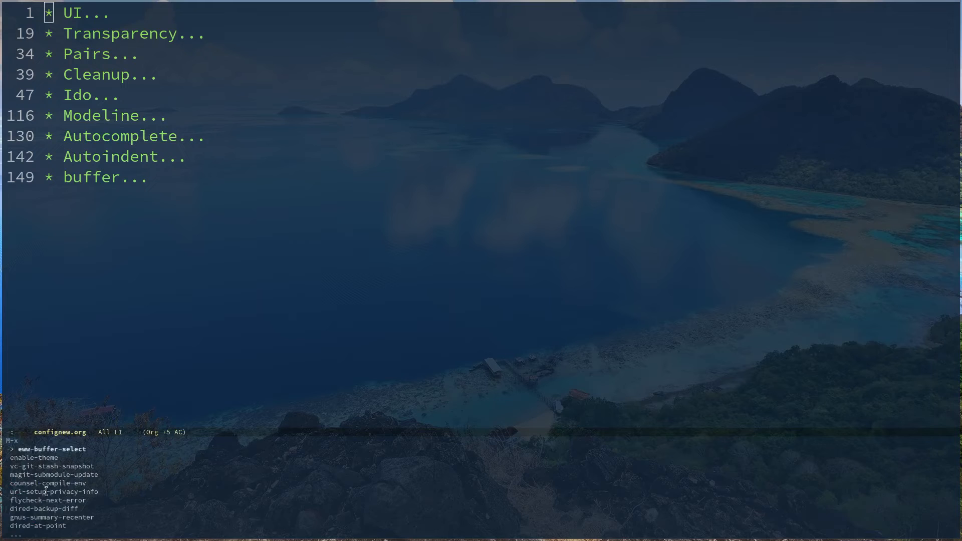
mouse_move(147, 317)
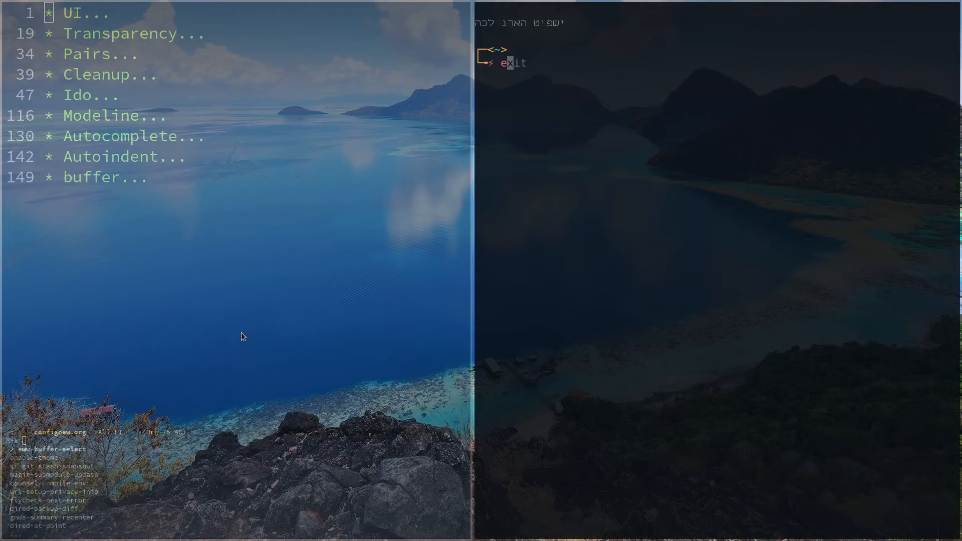
text(emacs -)
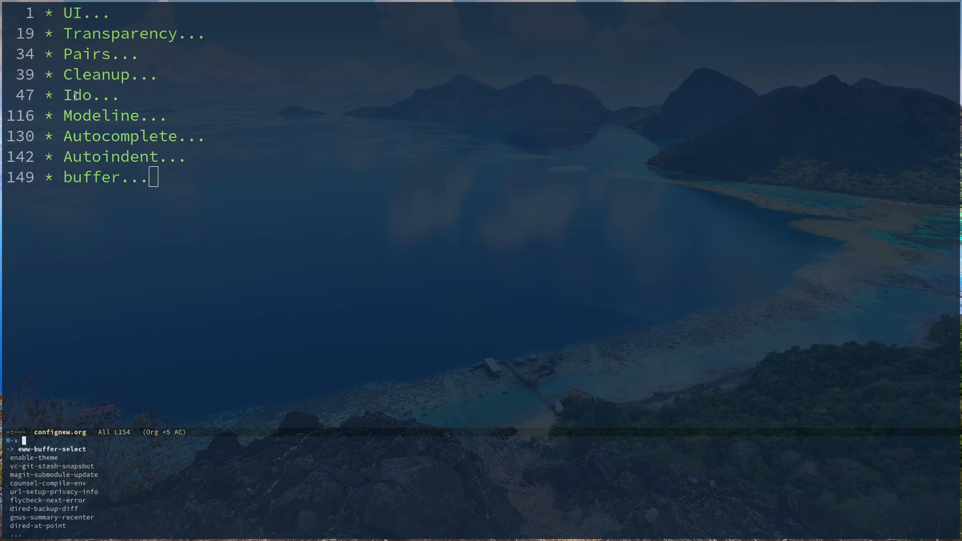
mouse_move(70, 112)
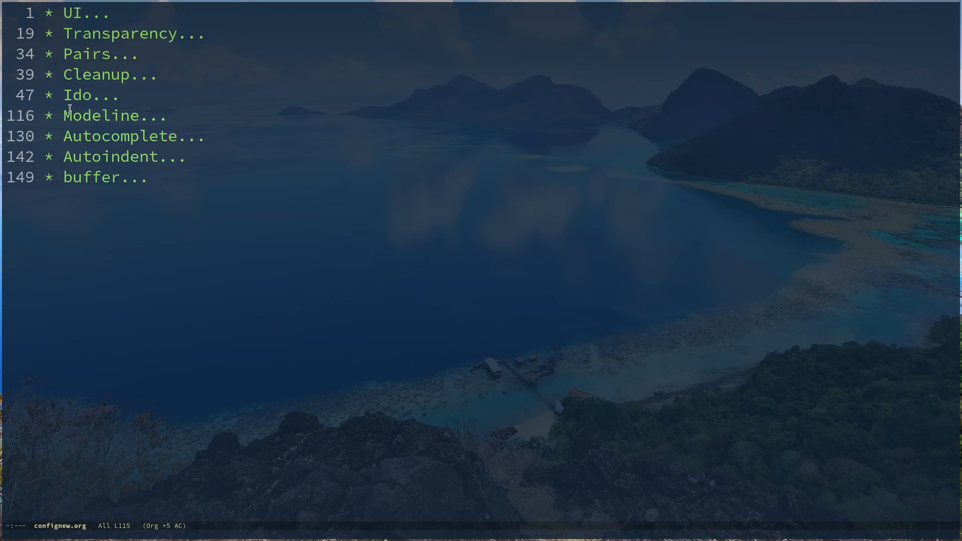
Unfold the Ido heading and scroll through its emacs-lisp block to the end.
click(80, 95)
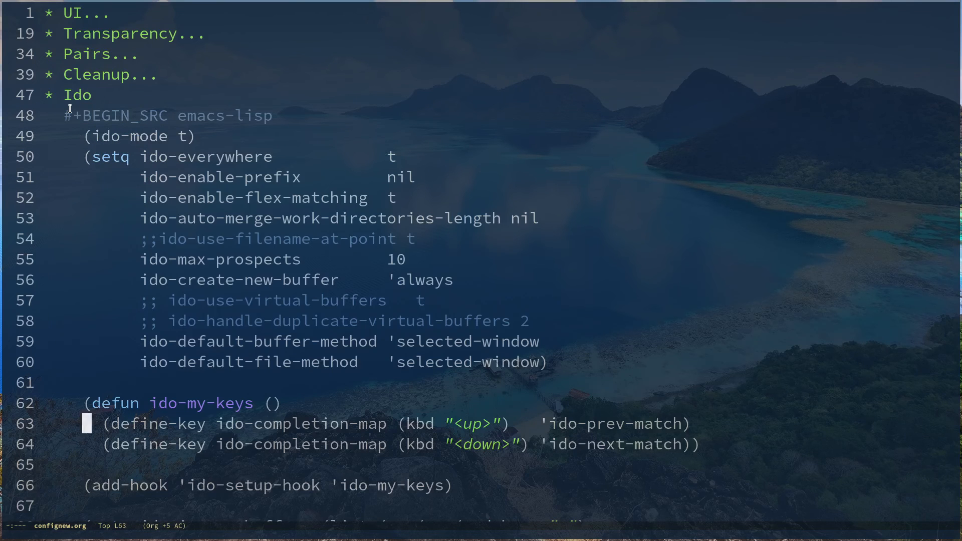
scroll(down, 3)
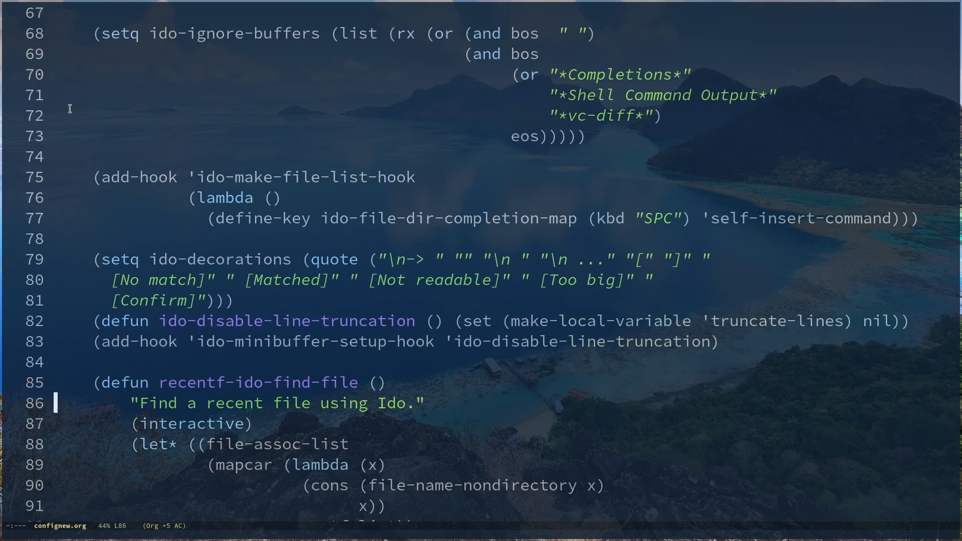
scroll(down, 3)
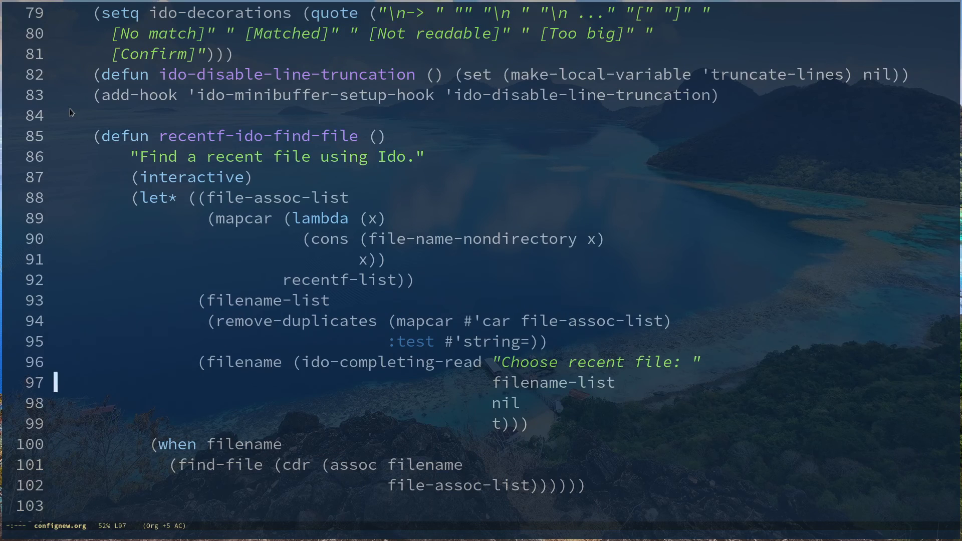
scroll(down, 3)
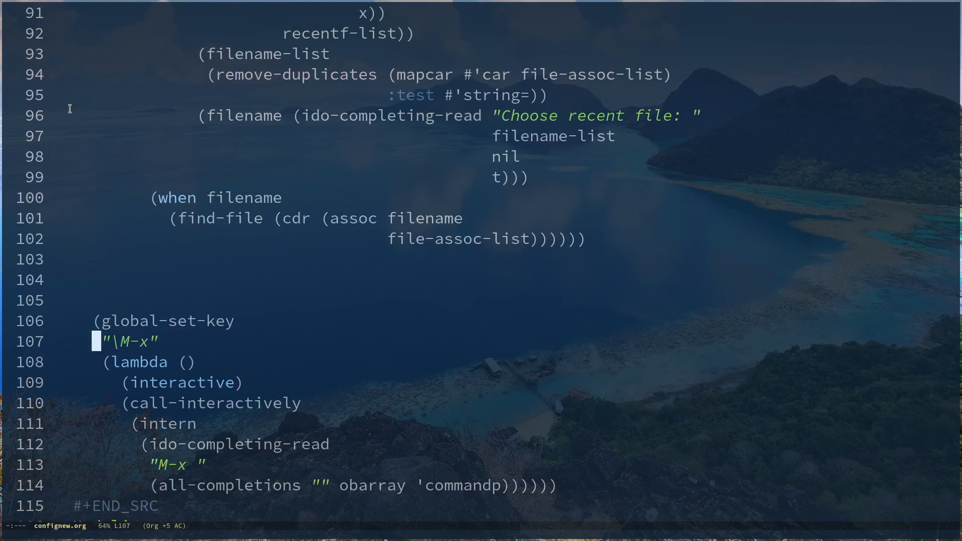
mouse_move(152, 337)
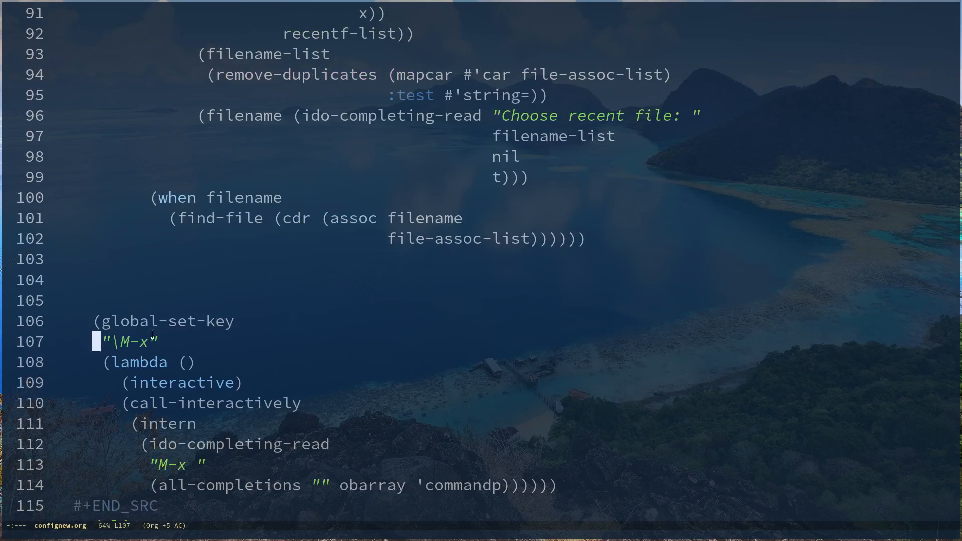
mouse_move(359, 408)
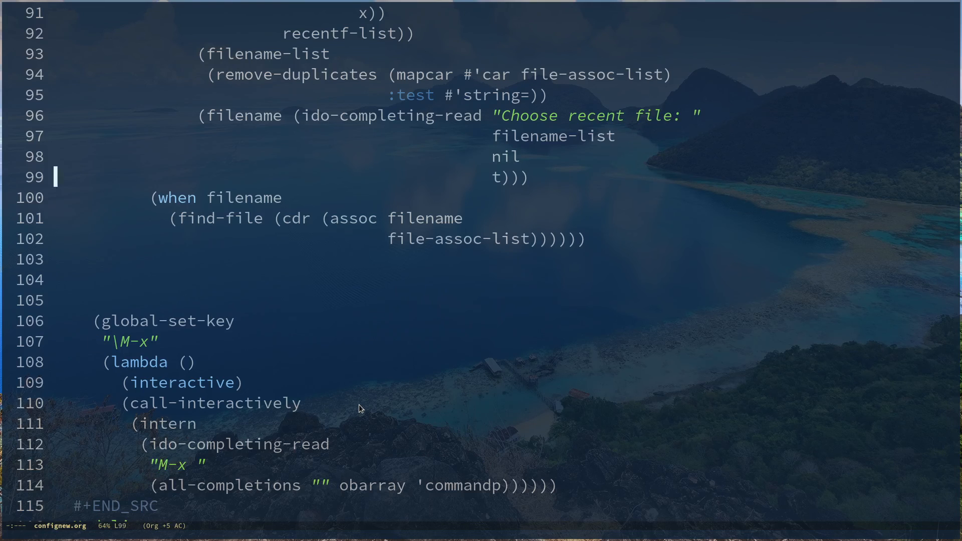
scroll(up, 3)
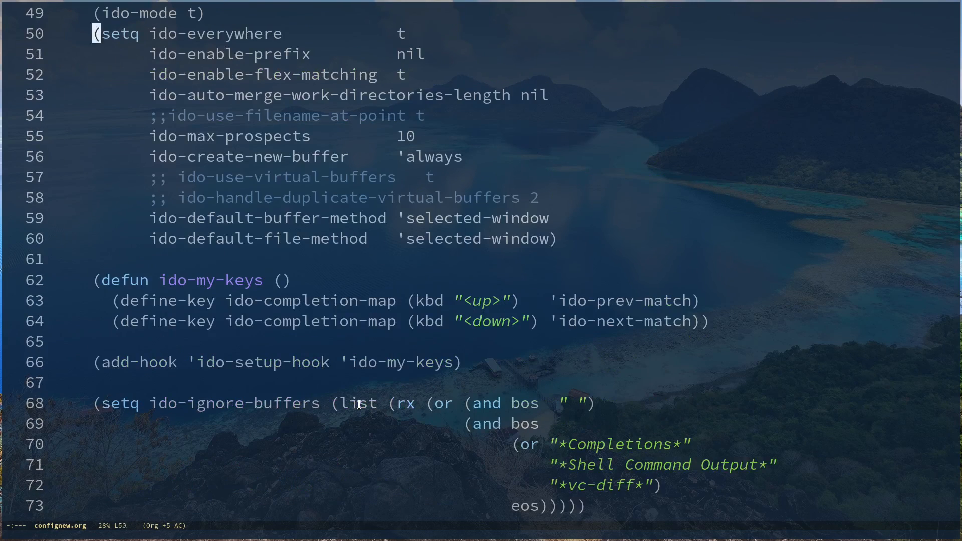